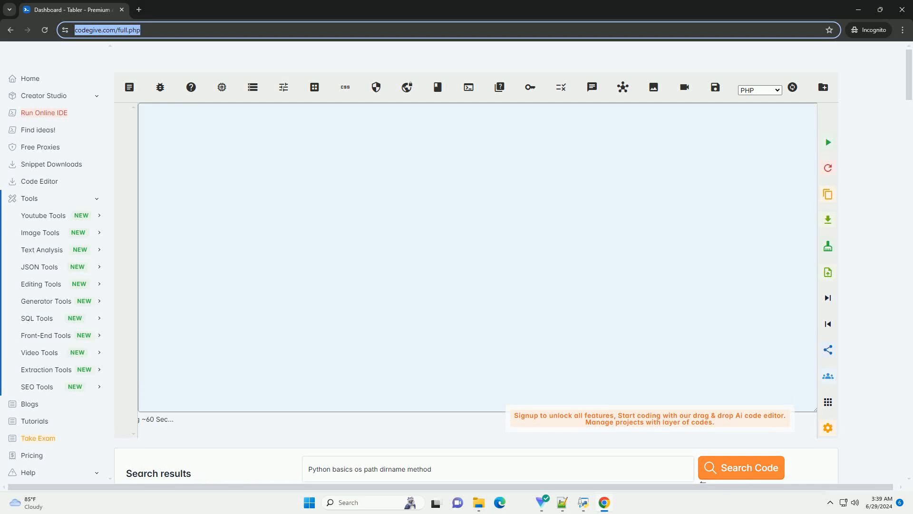
Start generating the 'Python basics os path dirname method' tutorial into the editor.
{"action": "left_click", "coordinate": [739, 467]}
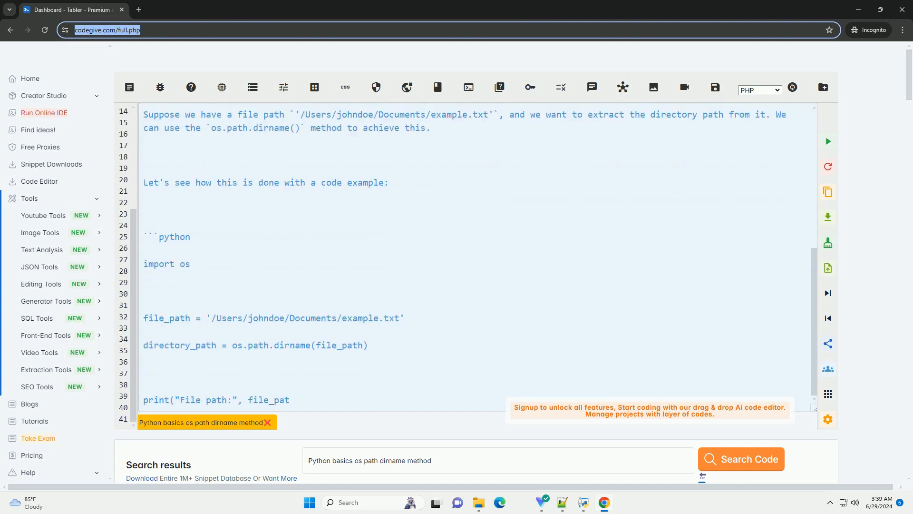
Scroll down to follow the generated print lines, Output block and directory-path explanation.
{"action": "scroll", "scroll_direction": "down", "scroll_amount": 3}
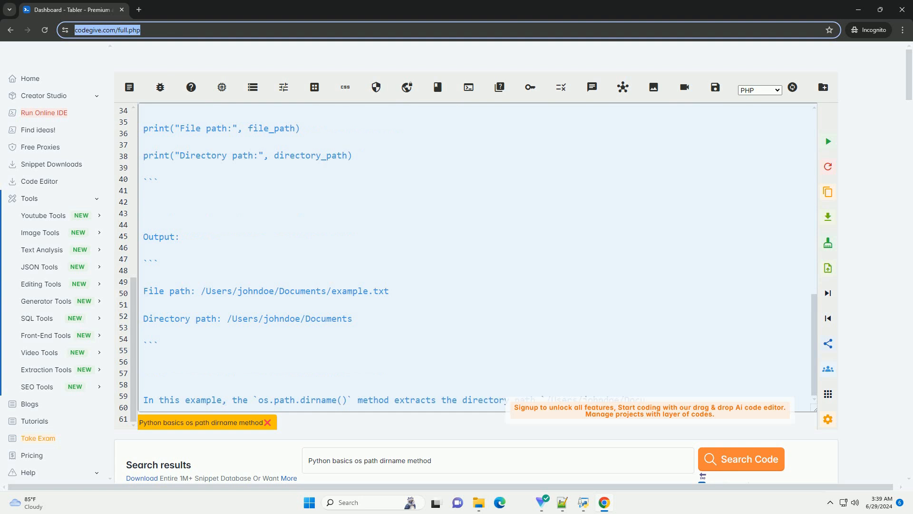
{"action": "scroll", "scroll_direction": "down", "scroll_amount": 3}
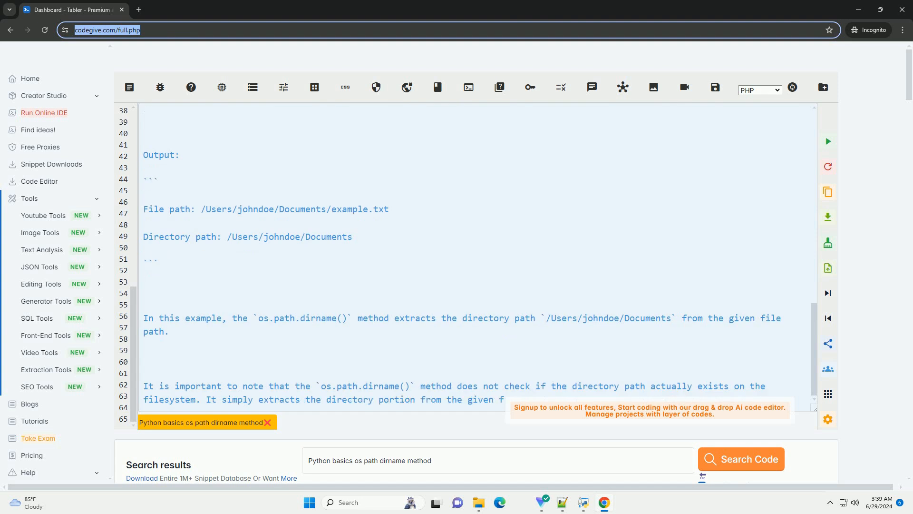
{"action": "scroll", "scroll_direction": "down", "scroll_amount": 3}
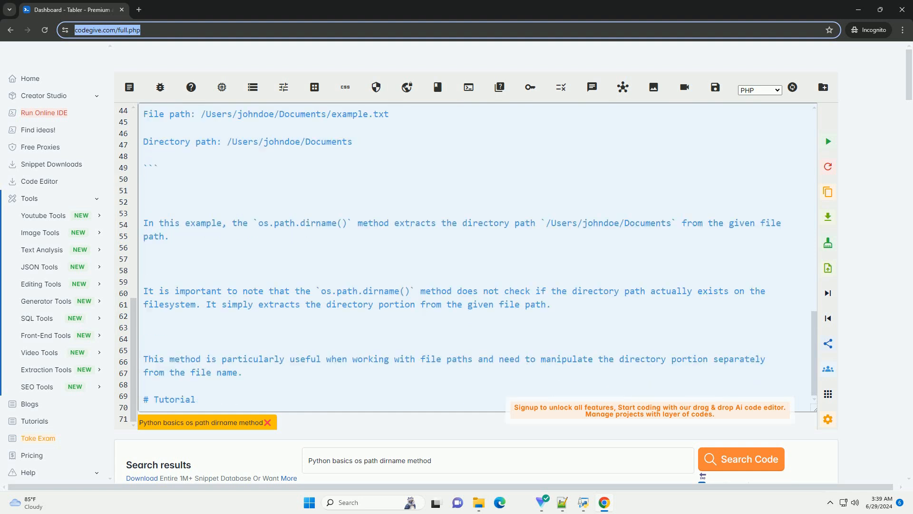
Scroll through the 'Understanding Python os.path.dirname() method' section and its numbered steps.
{"action": "scroll", "scroll_direction": "down", "scroll_amount": 3}
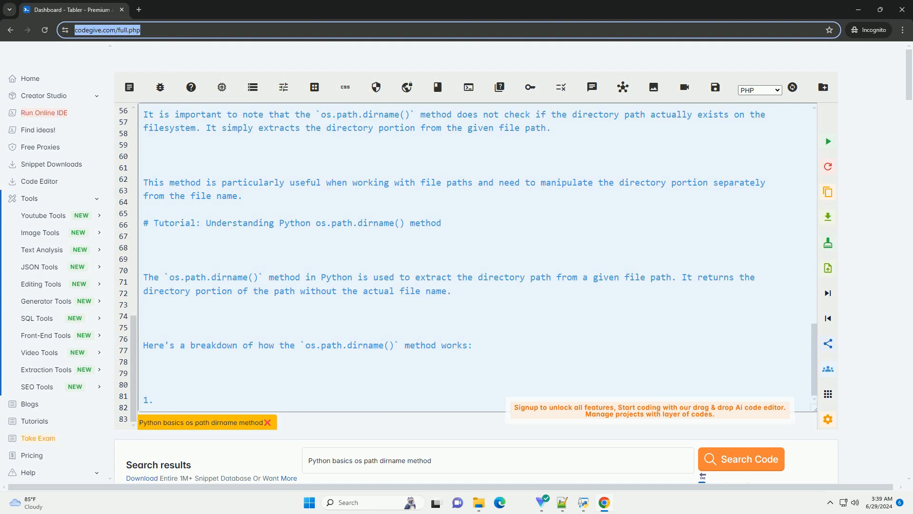
{"action": "scroll", "scroll_direction": "down", "scroll_amount": 3}
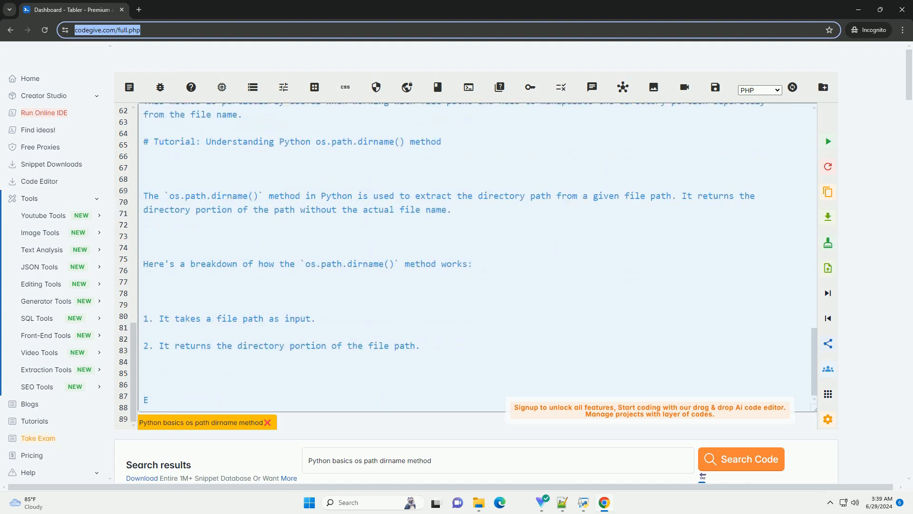
{"action": "scroll", "scroll_direction": "down", "scroll_amount": 3}
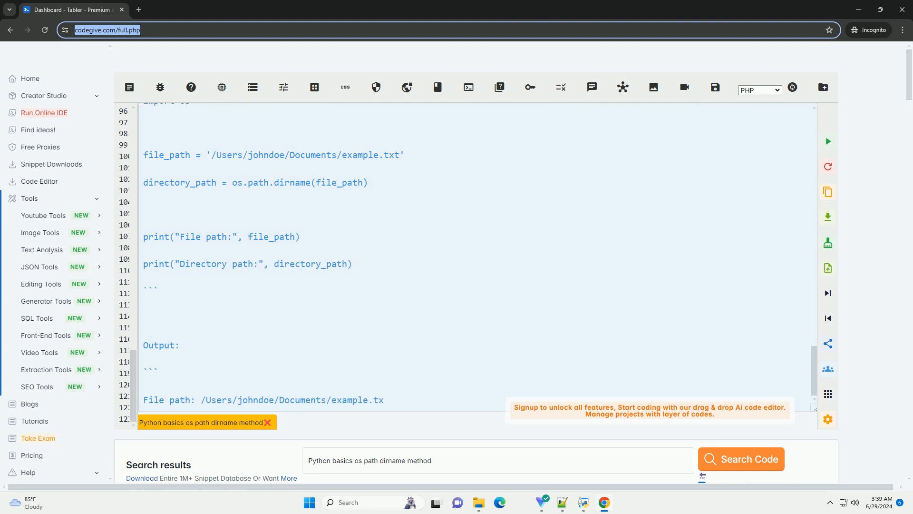
Scroll through the second example's output and the note that dirname doesn't check existence.
{"action": "scroll", "scroll_direction": "down", "scroll_amount": 3}
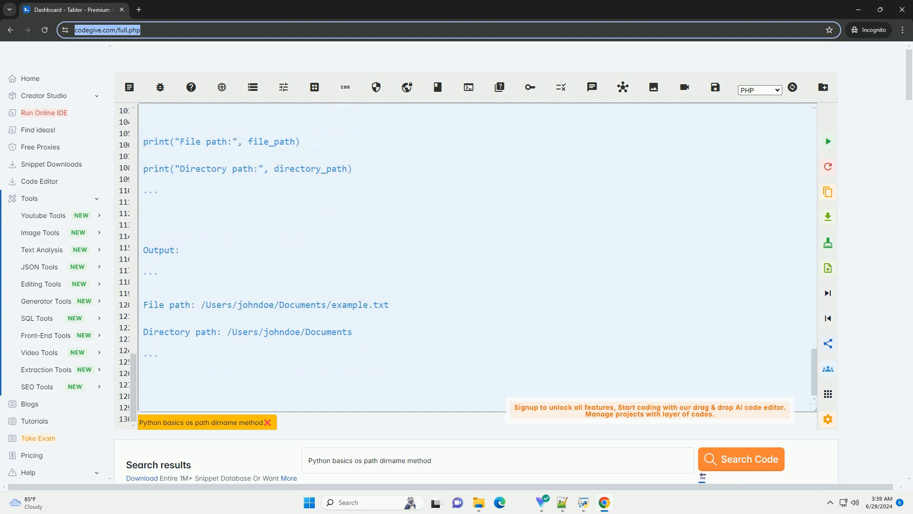
{"action": "scroll", "scroll_direction": "down", "scroll_amount": 3}
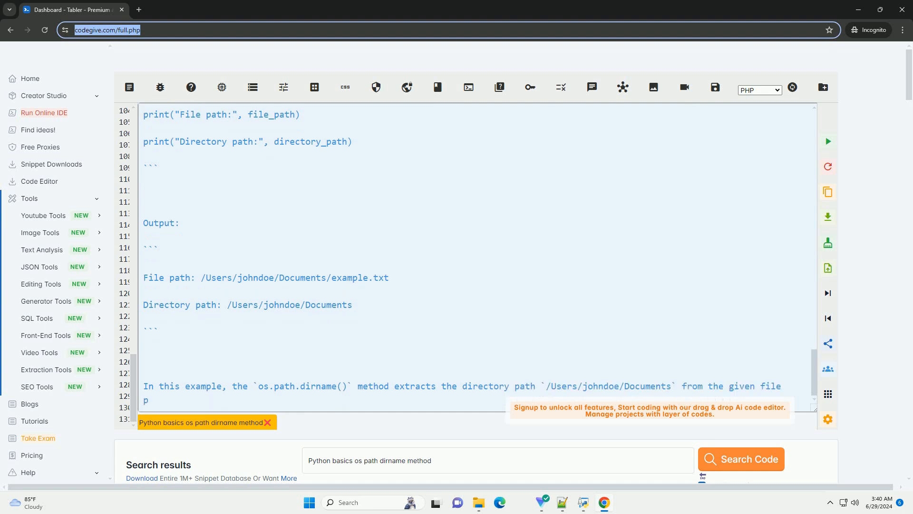
{"action": "scroll", "scroll_direction": "down", "scroll_amount": 3}
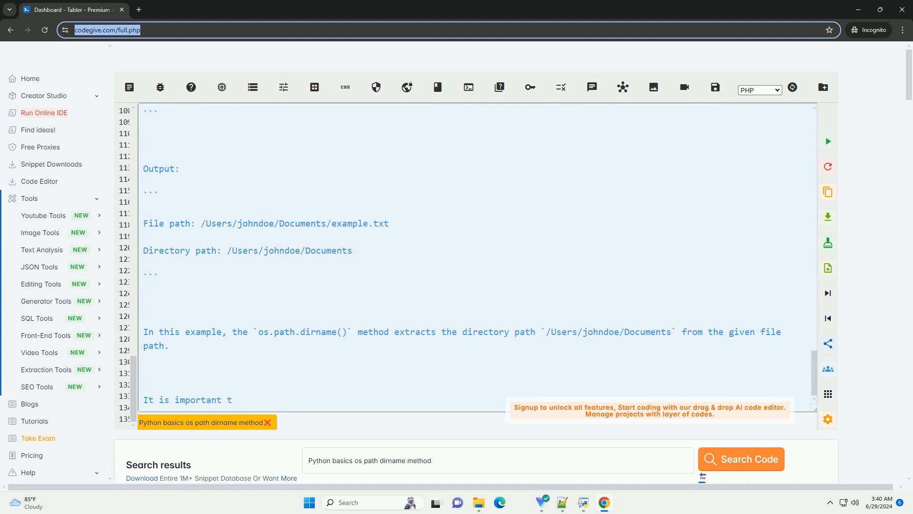
{"action": "type", "text": "o note that the `os.path.dirname()` method does not check if the directory path actually exists on the f"}
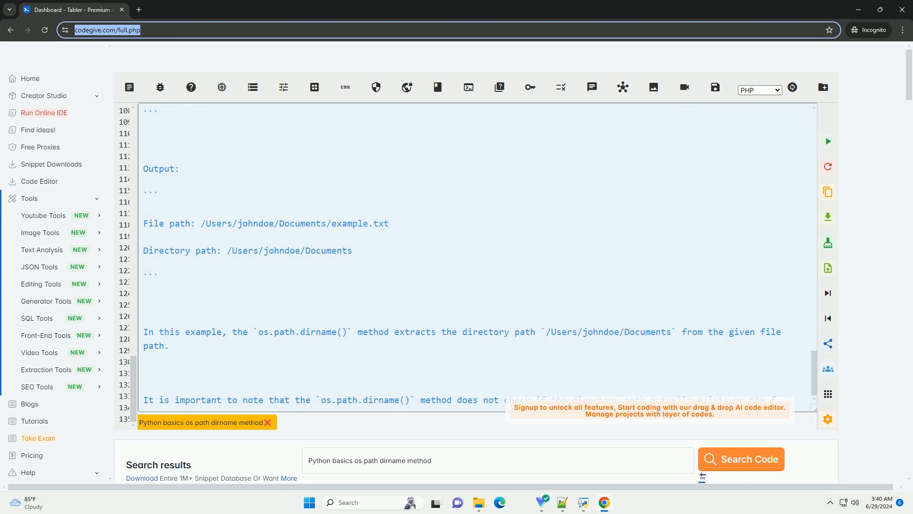
{"action": "scroll", "scroll_direction": "down", "scroll_amount": 3}
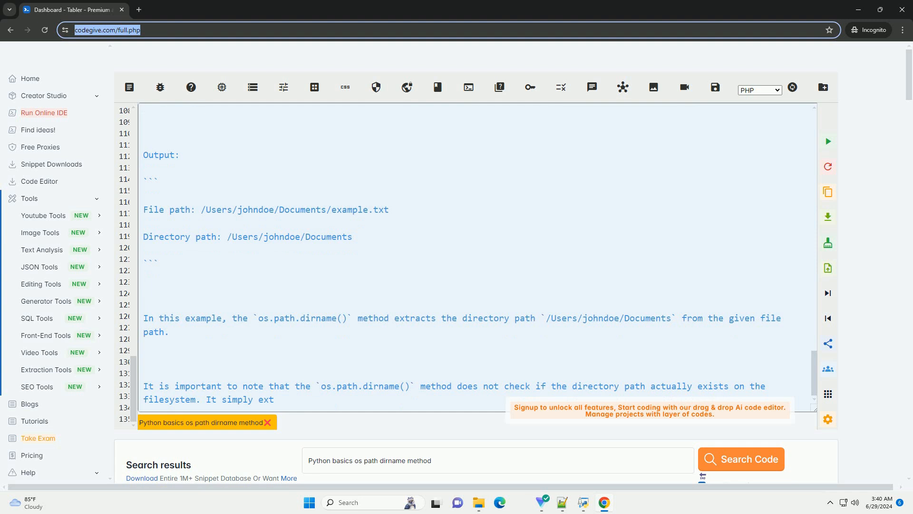